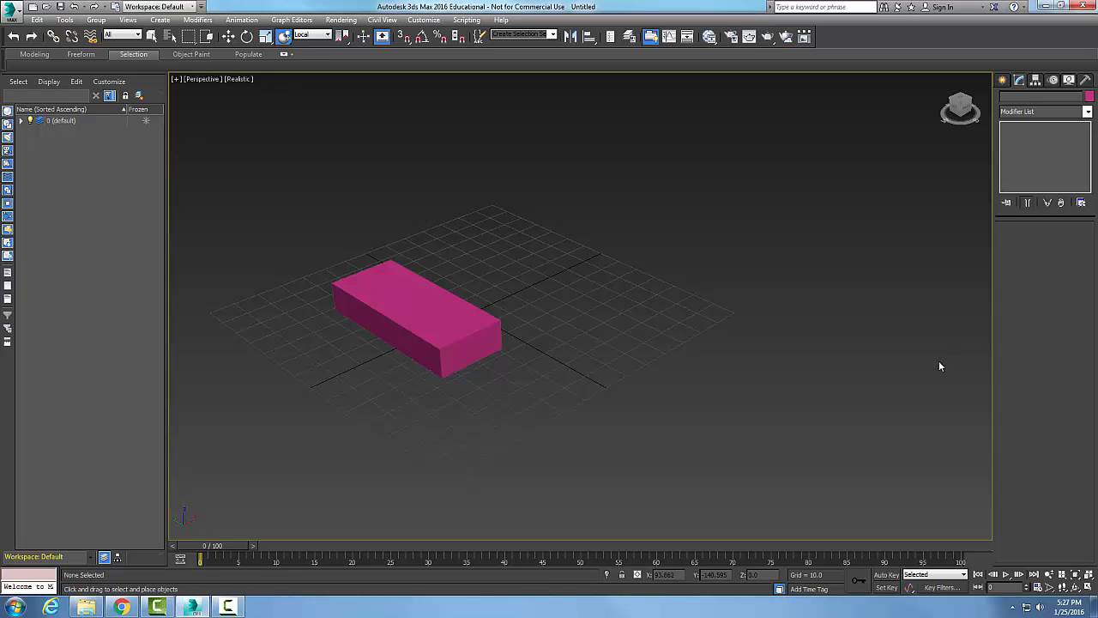
mouse_move(957, 264)
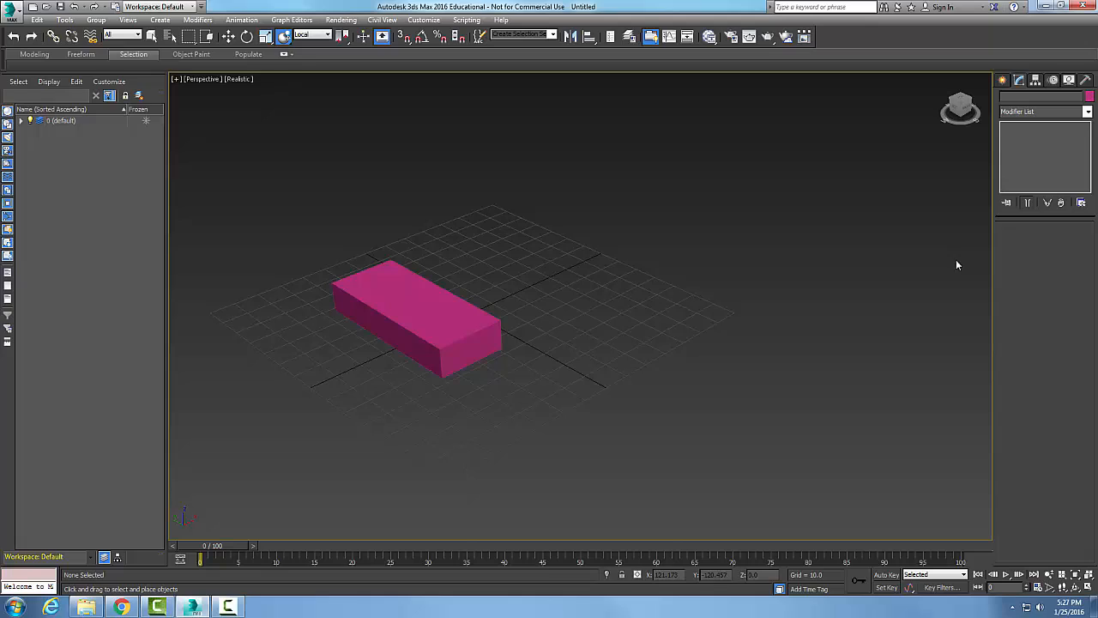
Switch the Create panel's Geometry category to Extended Primitives
click(1002, 80)
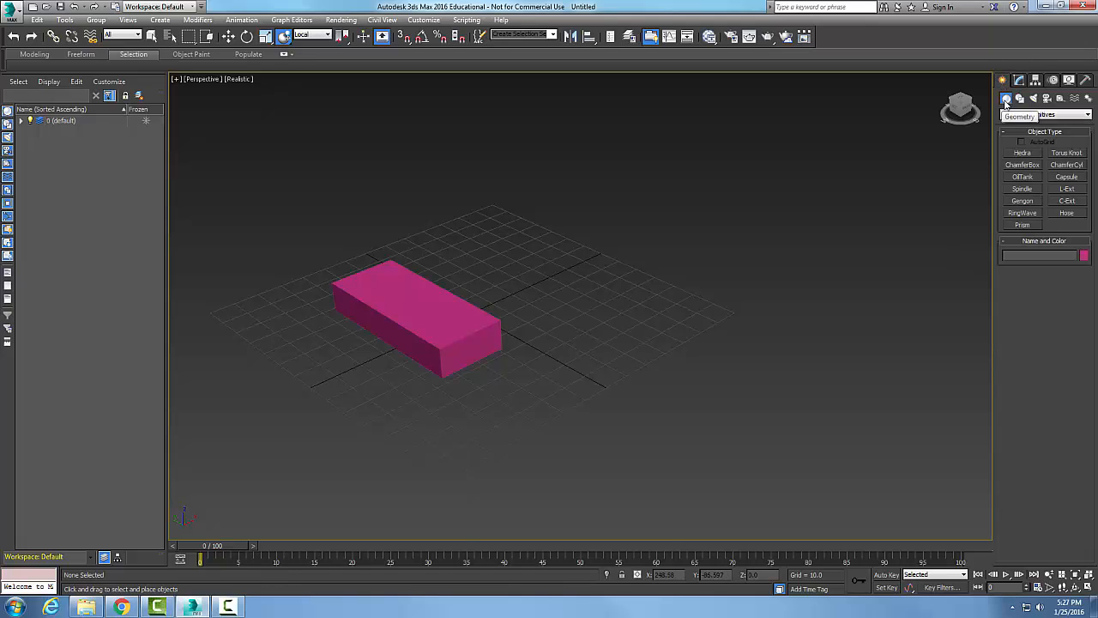
click(1043, 114)
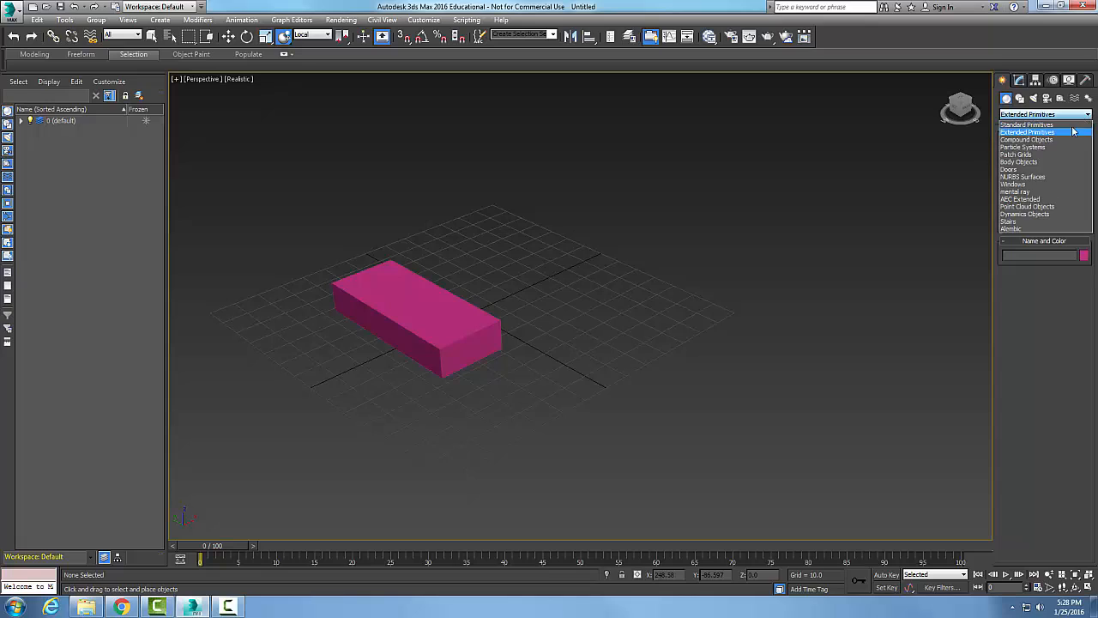
click(1028, 131)
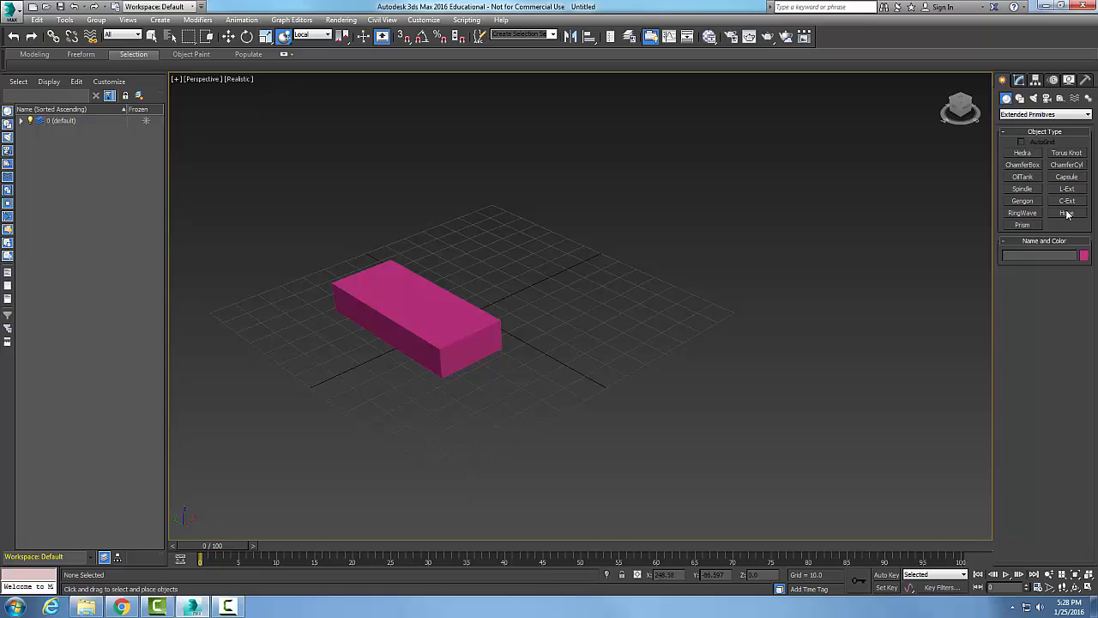
Activate the Hose object type to show its creation parameters
click(1066, 213)
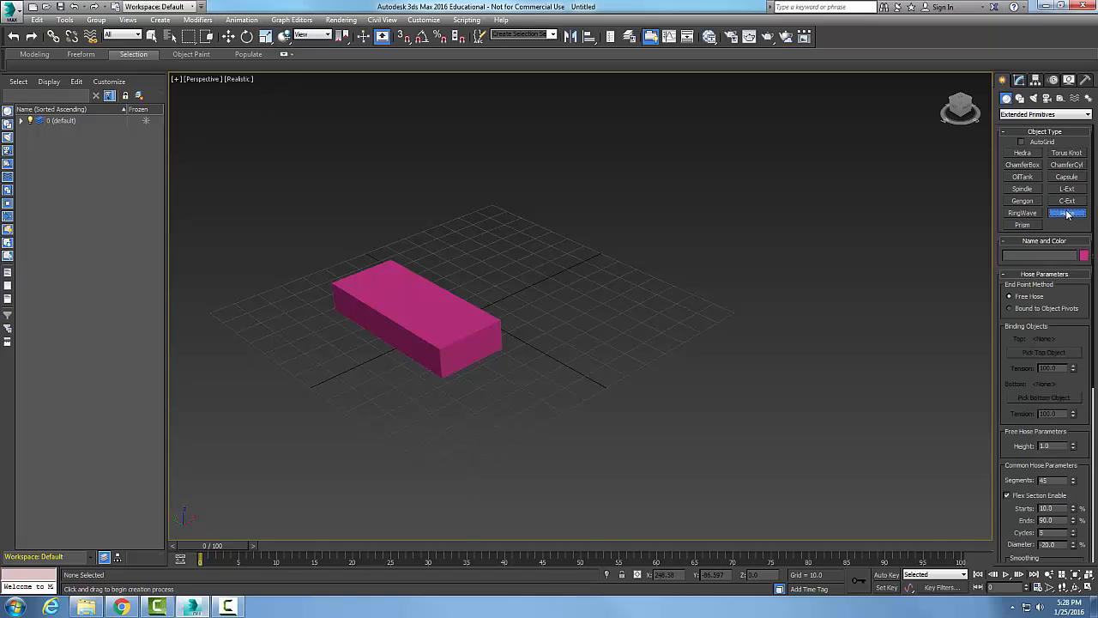
mouse_move(597, 283)
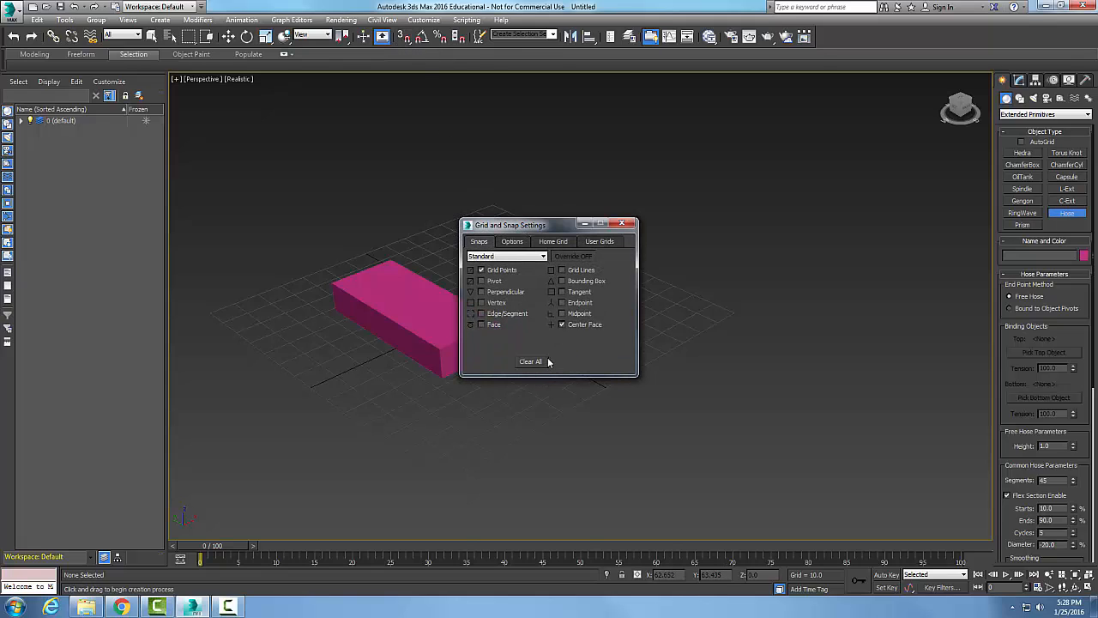
mouse_move(561, 334)
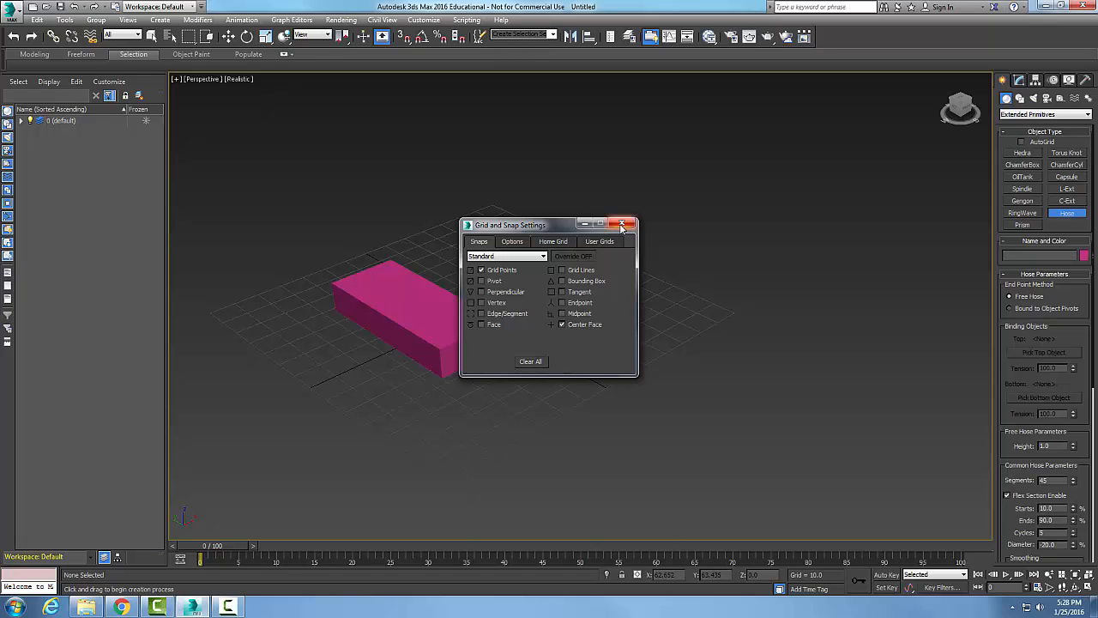
Close the snap settings and place a hose on top of the pink box
click(625, 224)
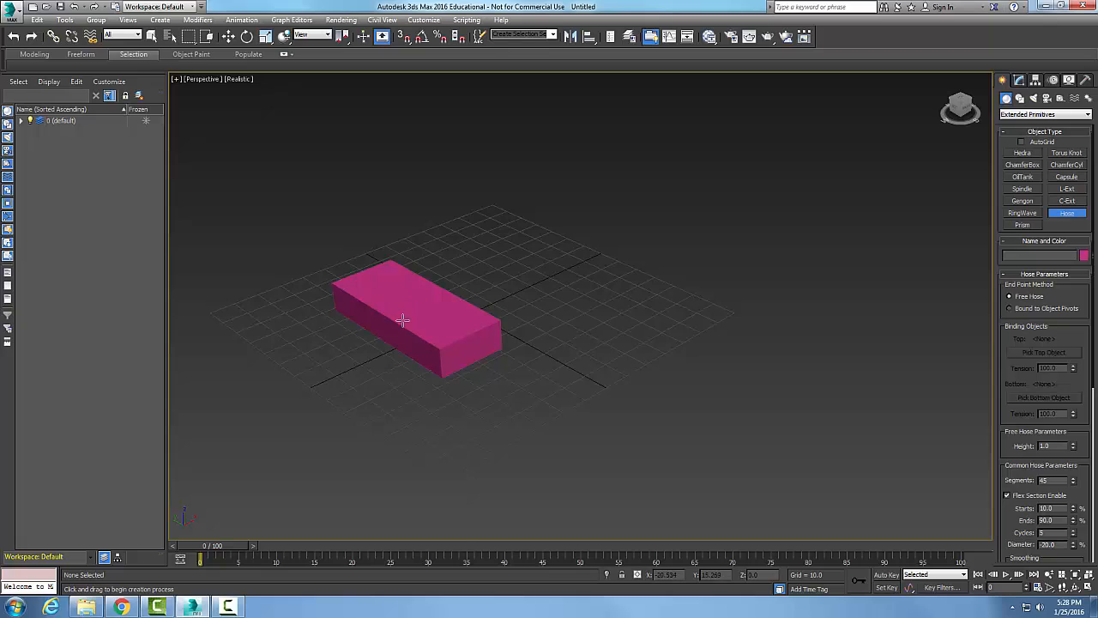
mouse_move(414, 302)
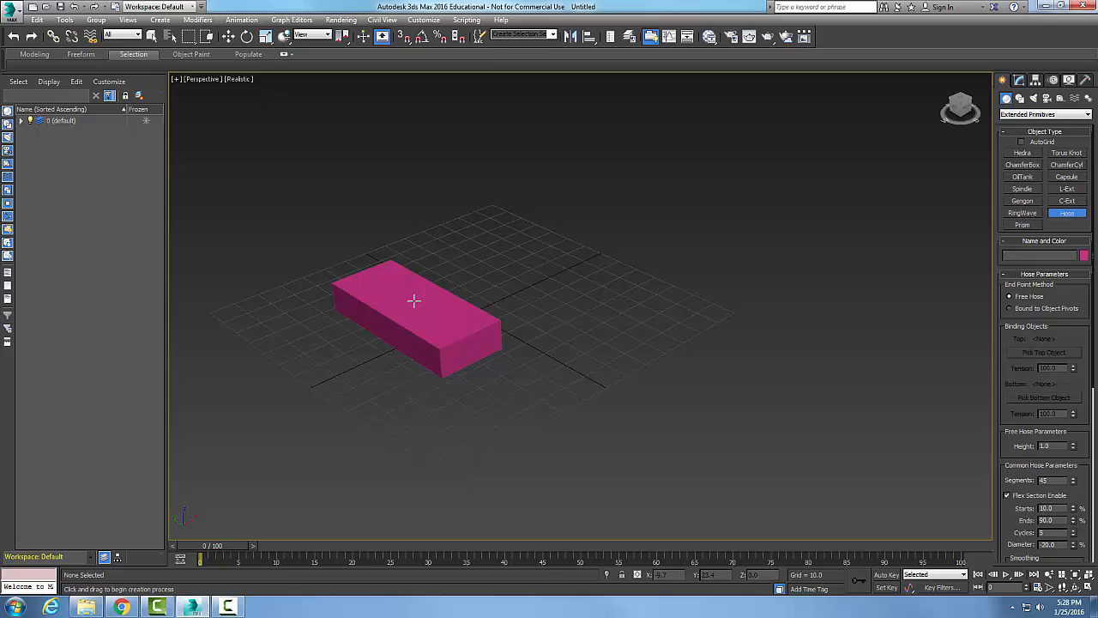
click(420, 306)
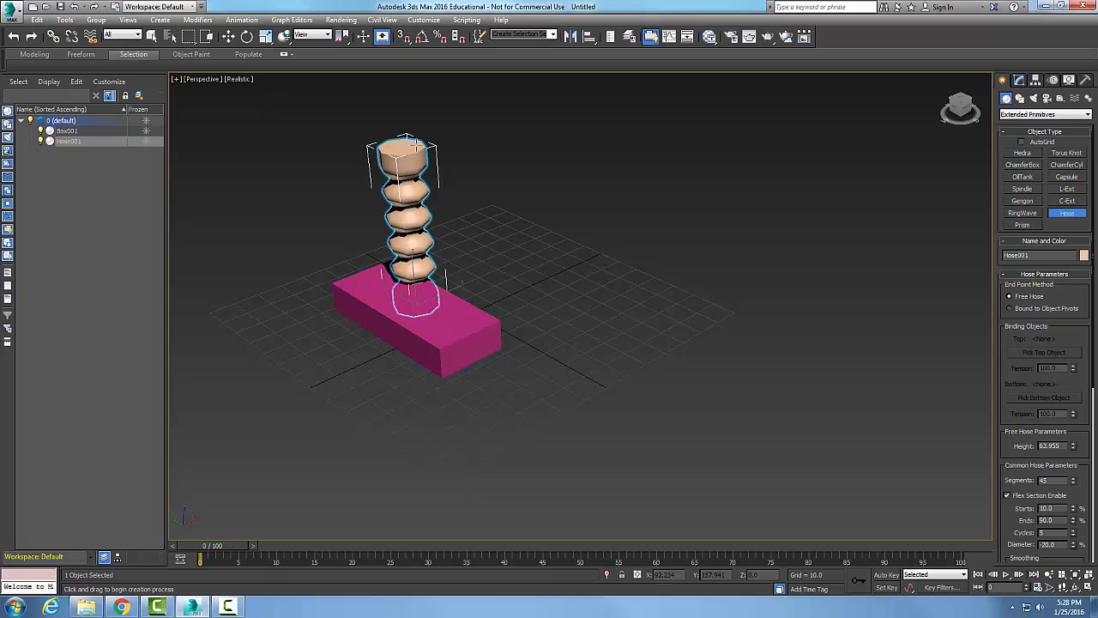
mouse_move(546, 188)
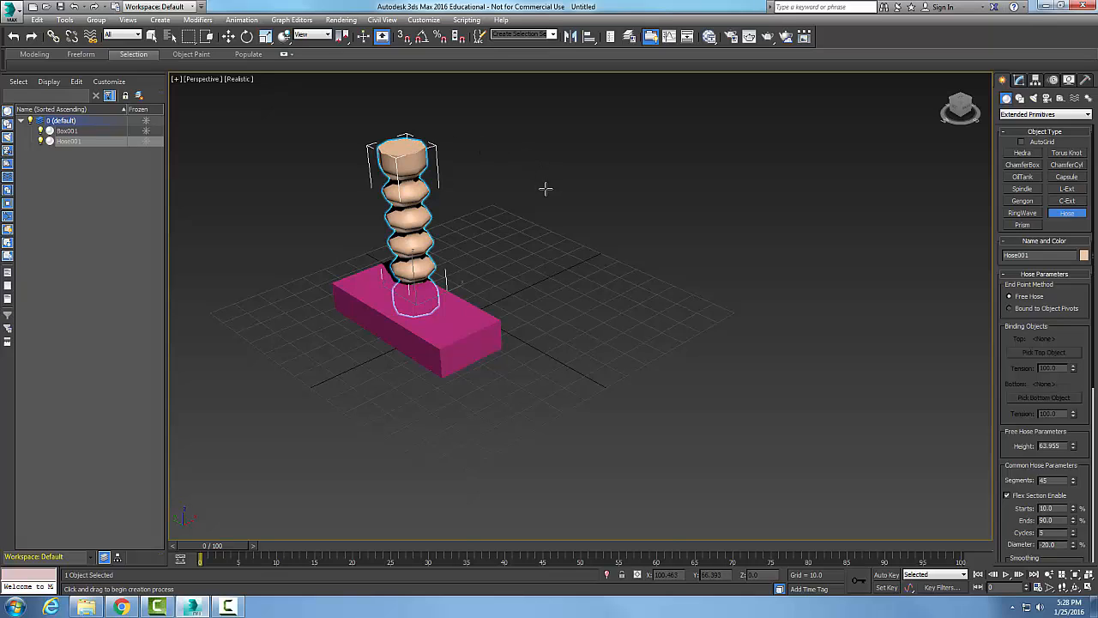
mouse_move(743, 294)
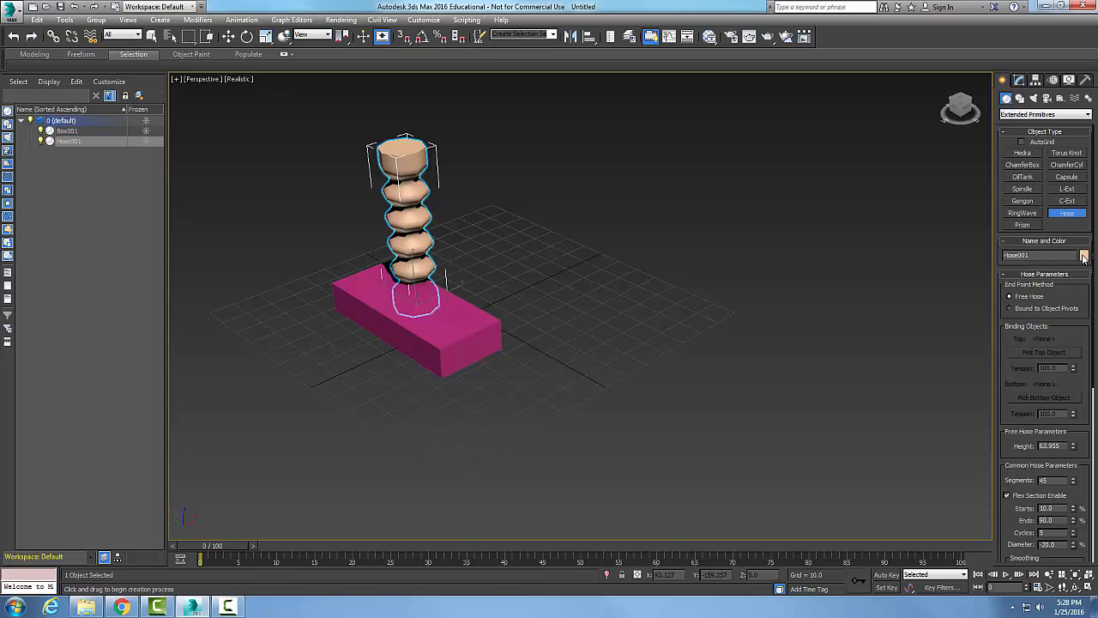
mouse_move(1027, 302)
text(50)
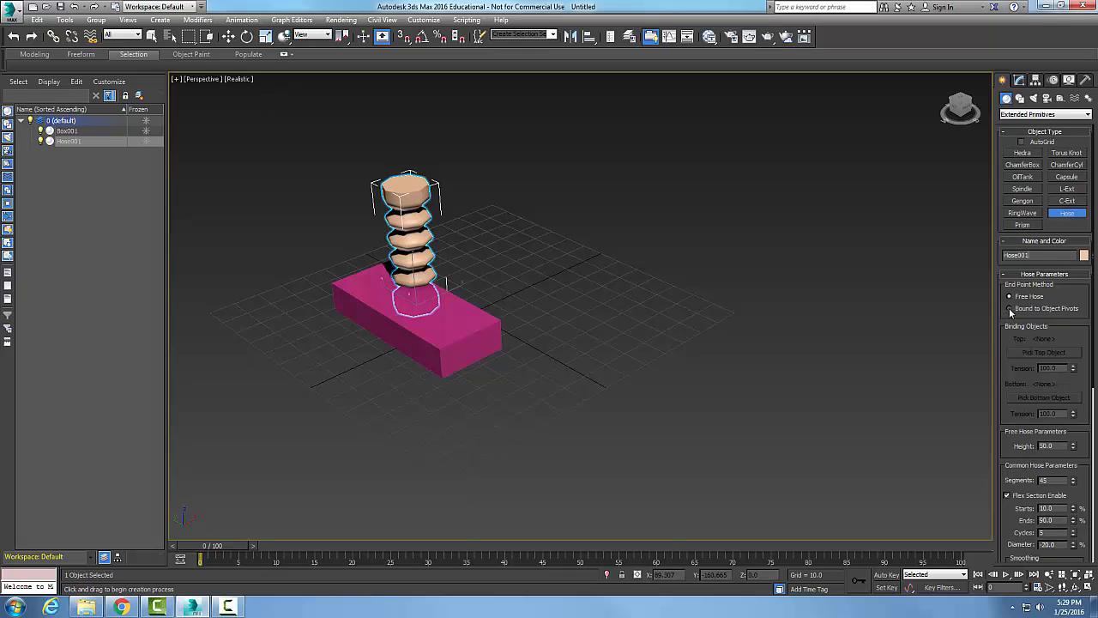
Set the hose's end point method to Bound to Object Pivots
click(1009, 308)
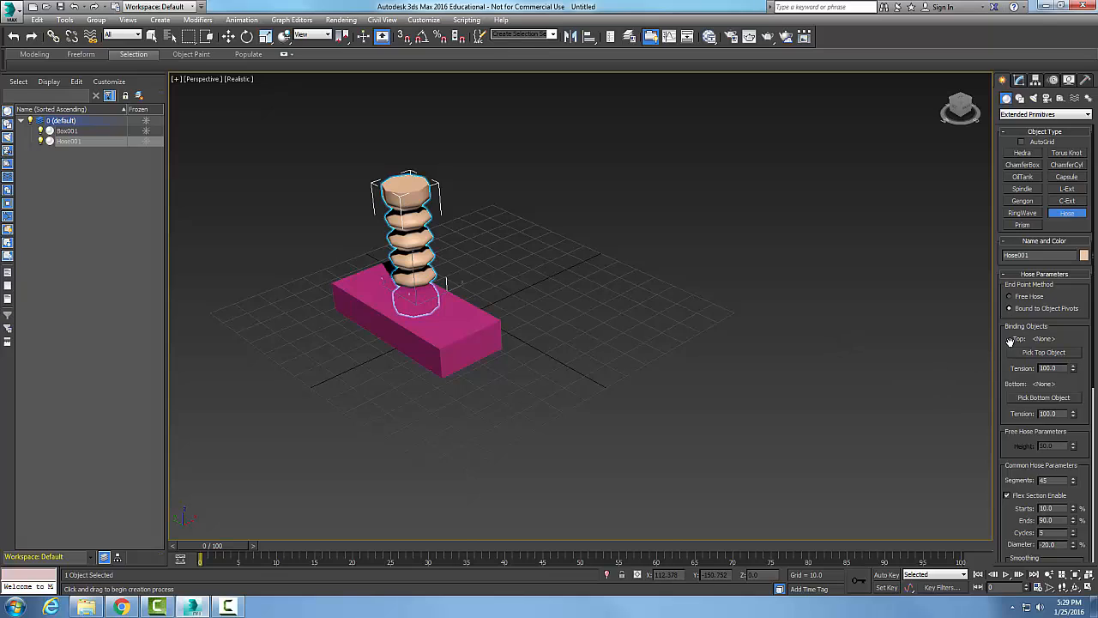
mouse_move(461, 180)
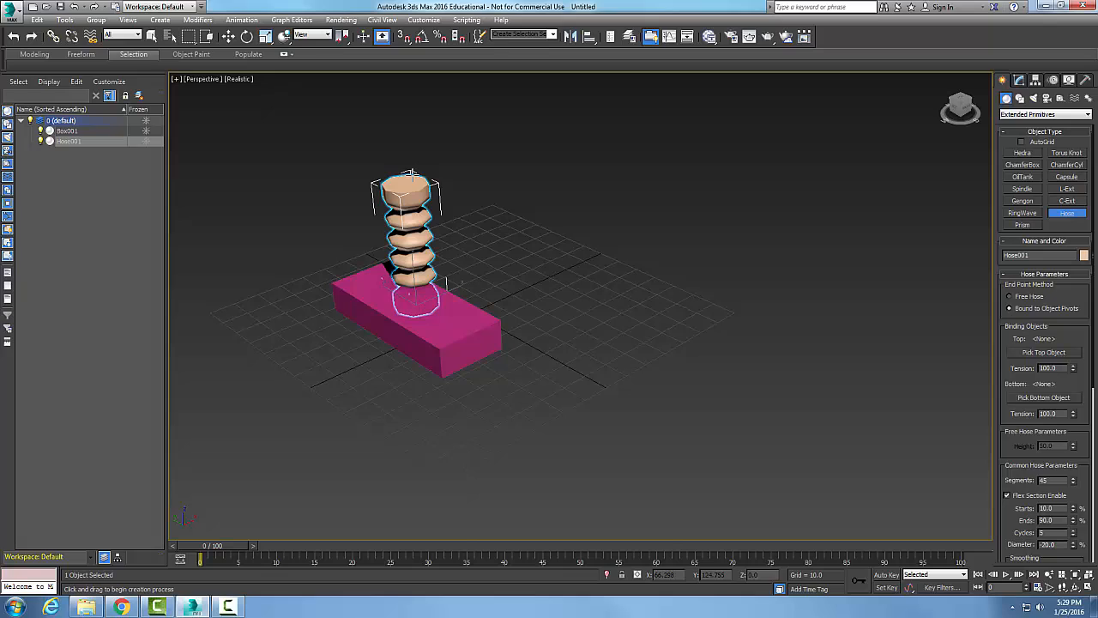
mouse_move(435, 323)
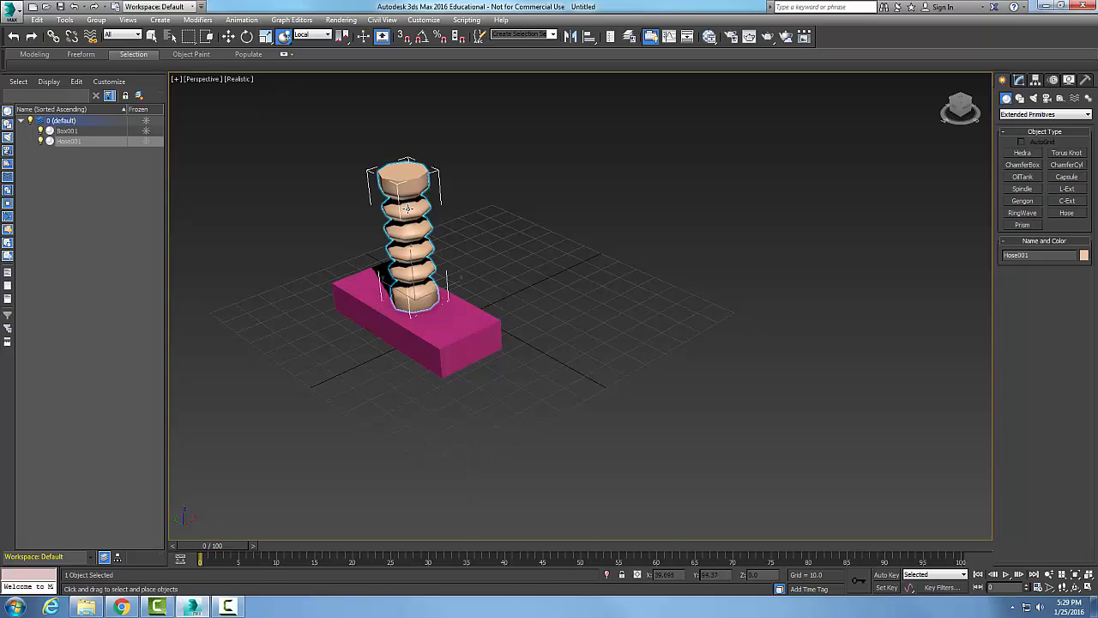
click(1019, 80)
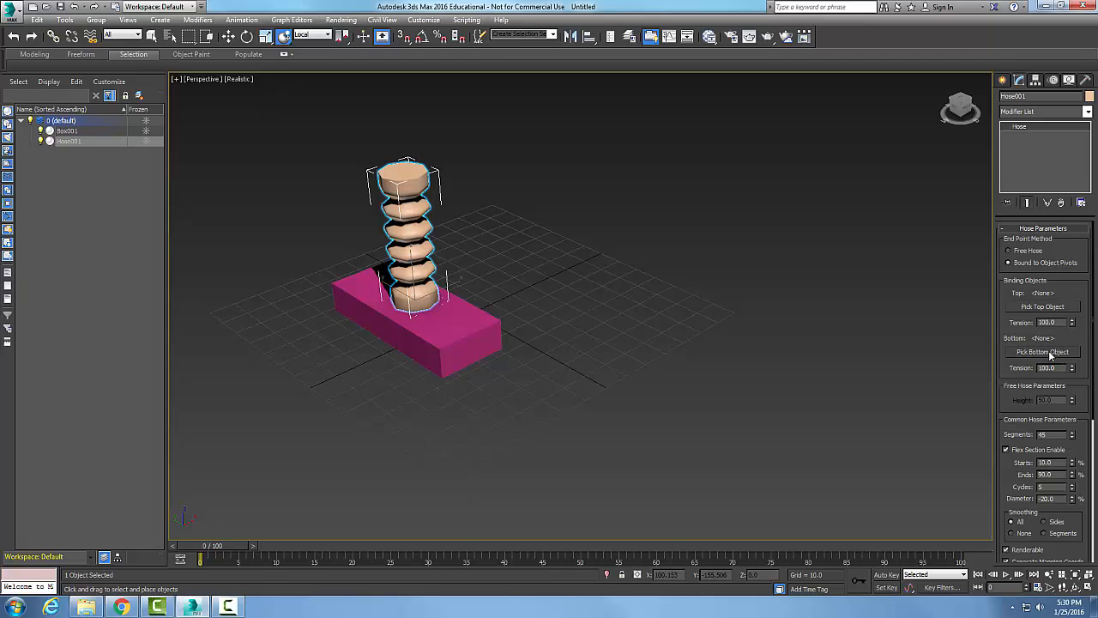
click(1043, 352)
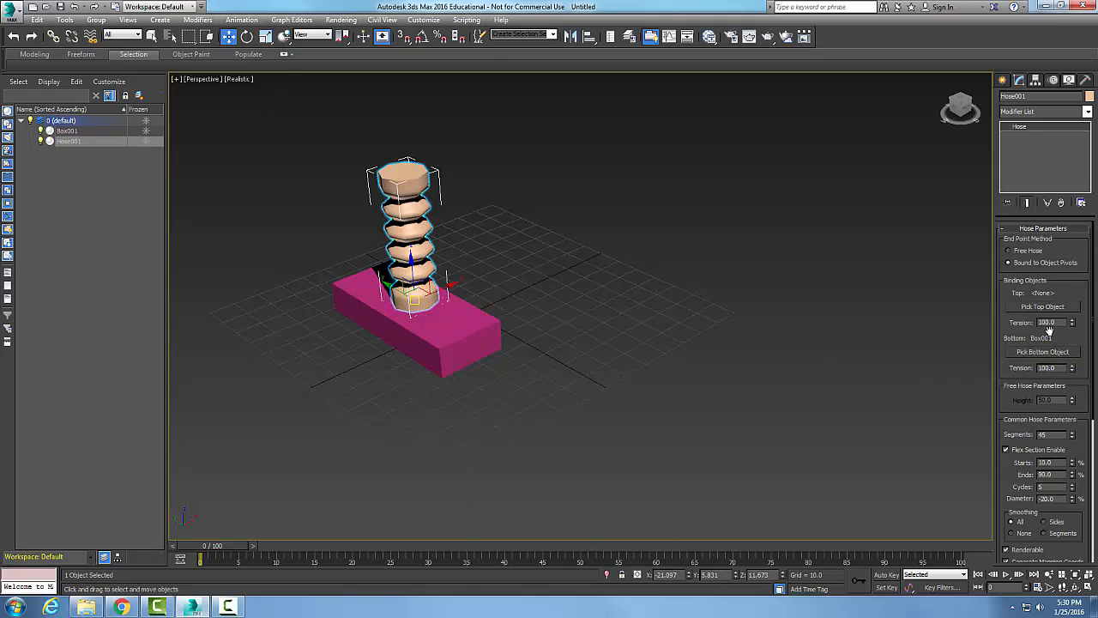
click(479, 321)
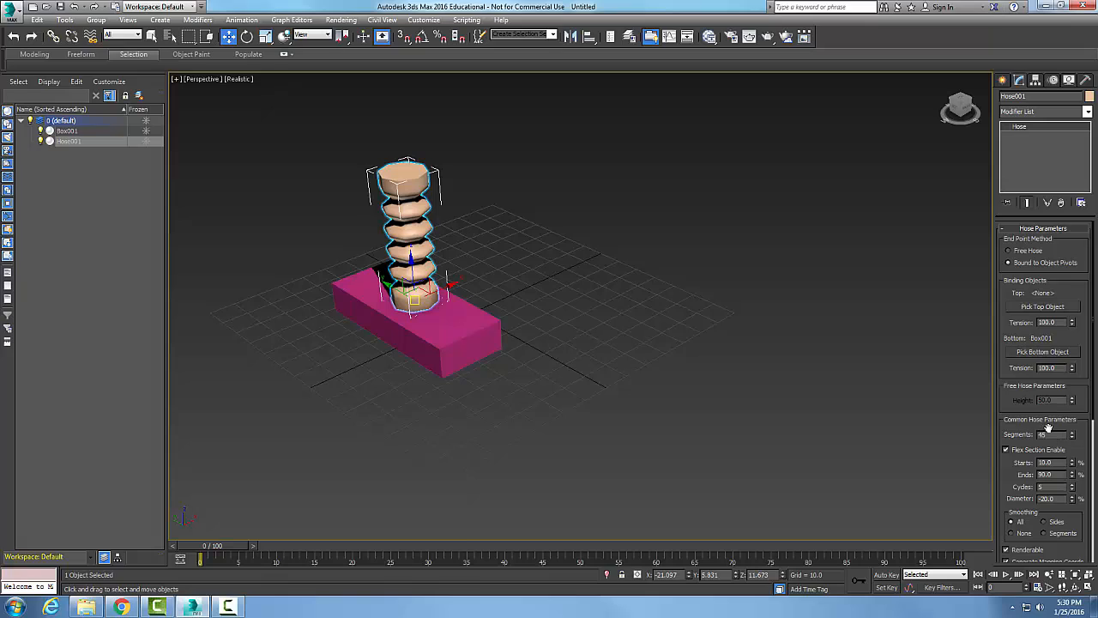
Set hose Cycles to 10, trying Segments smoothing before returning to All
click(1048, 434)
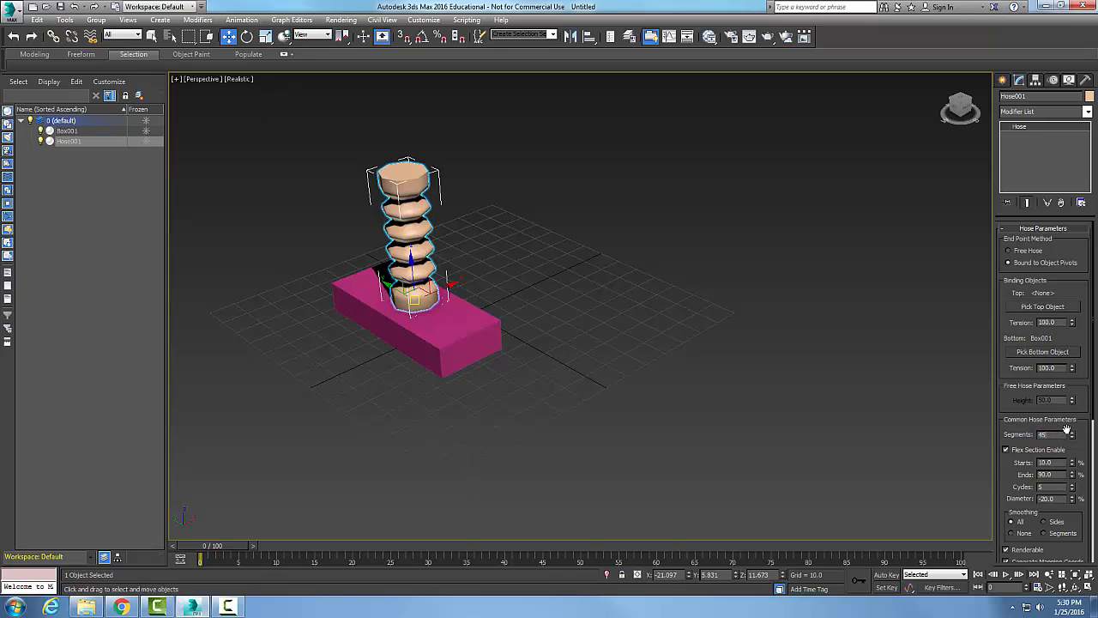
mouse_move(862, 425)
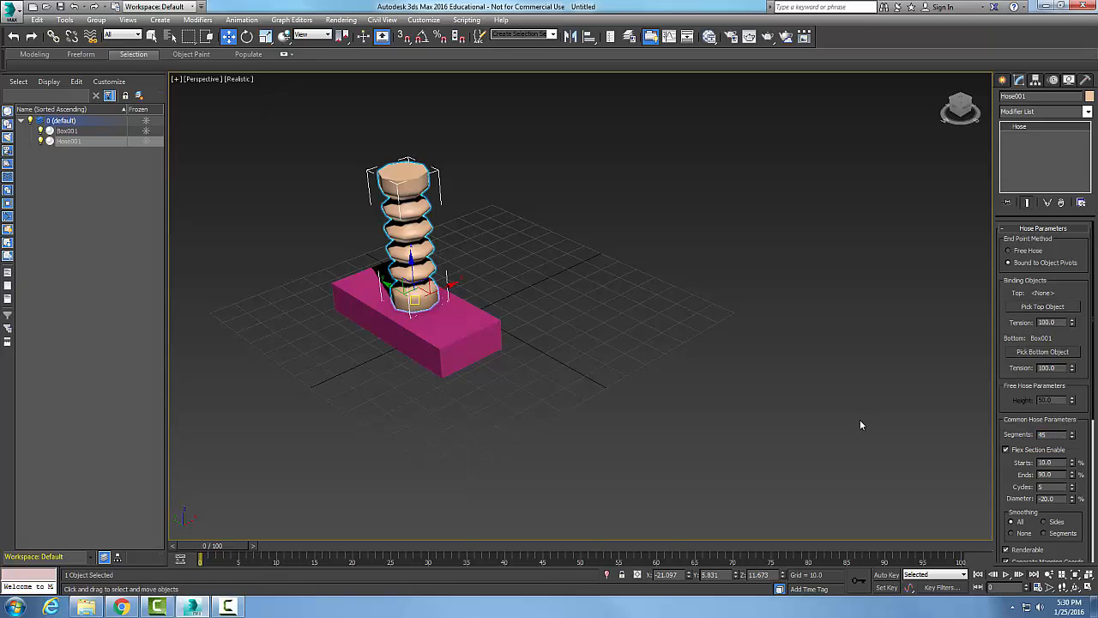
mouse_move(683, 433)
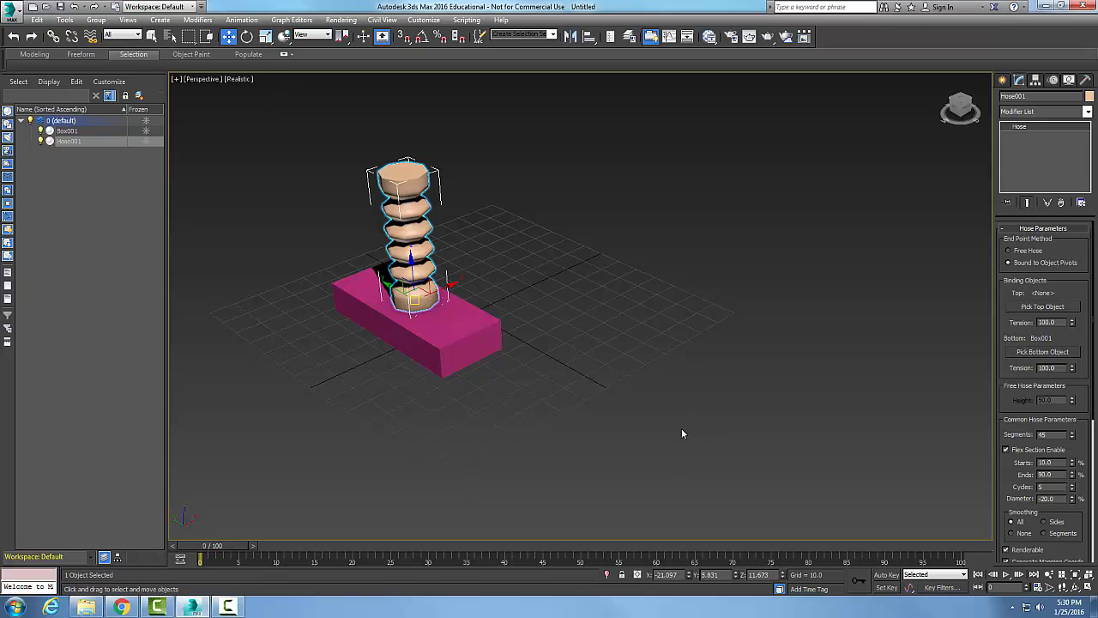
mouse_move(1002, 456)
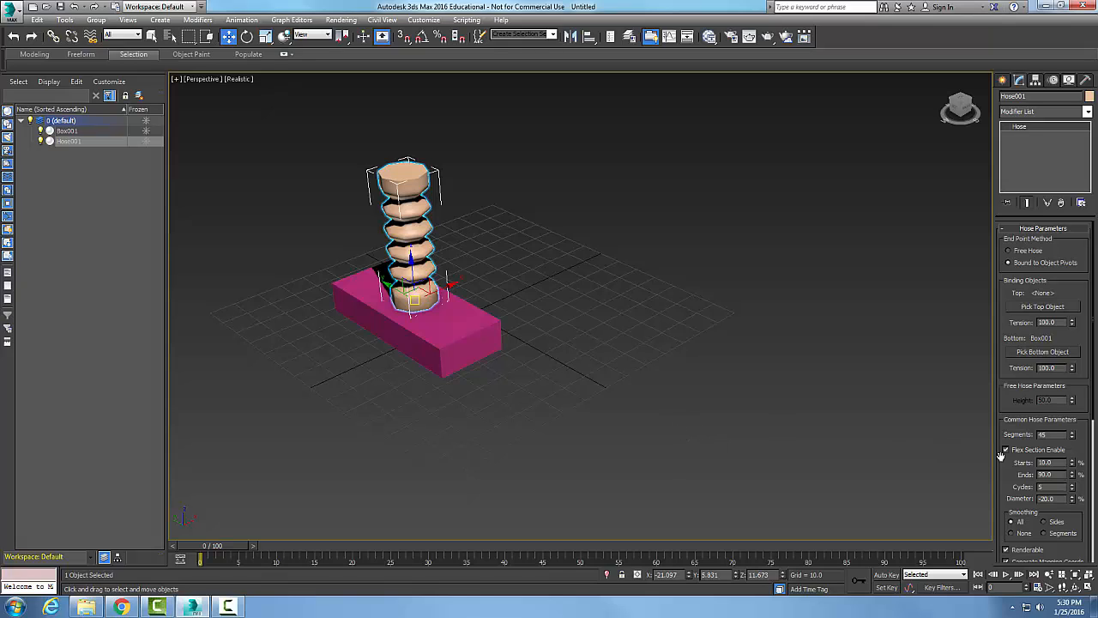
mouse_move(971, 469)
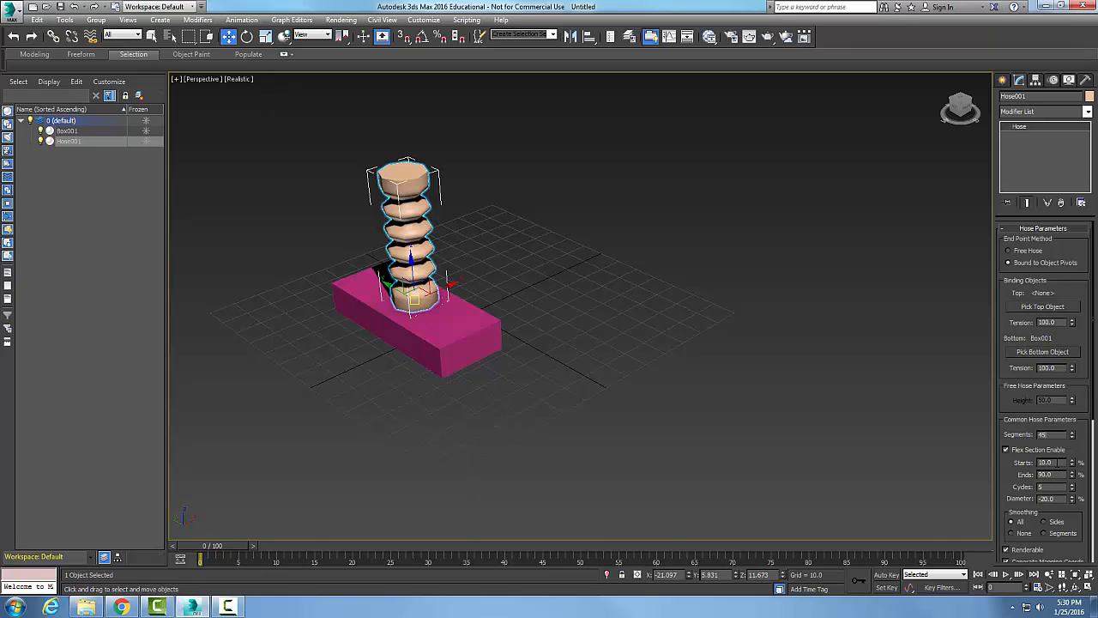
click(425, 318)
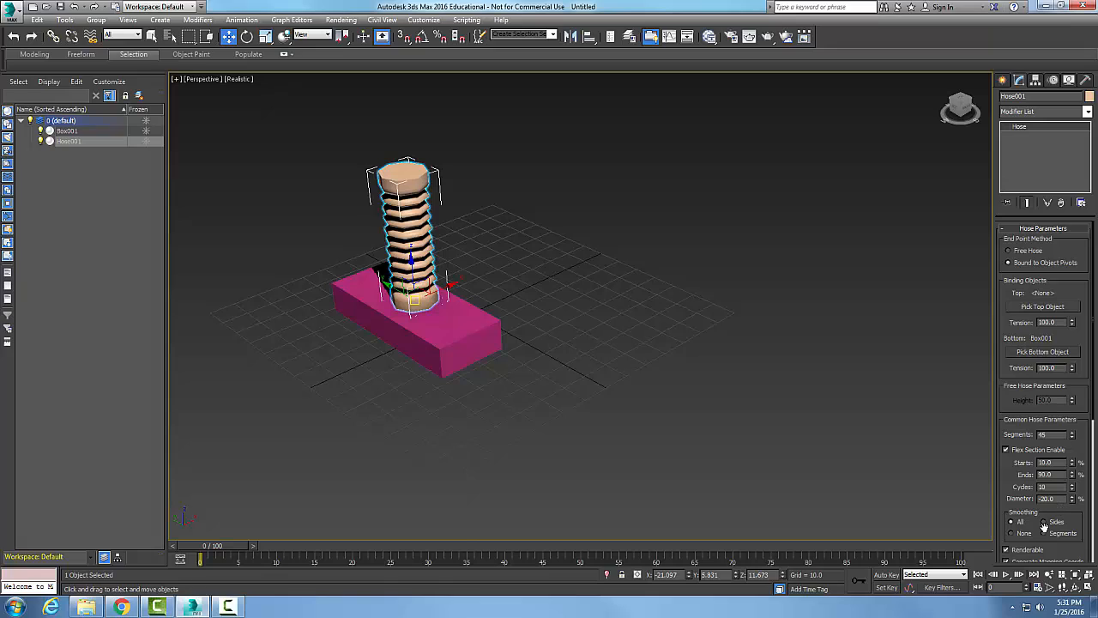
click(1012, 532)
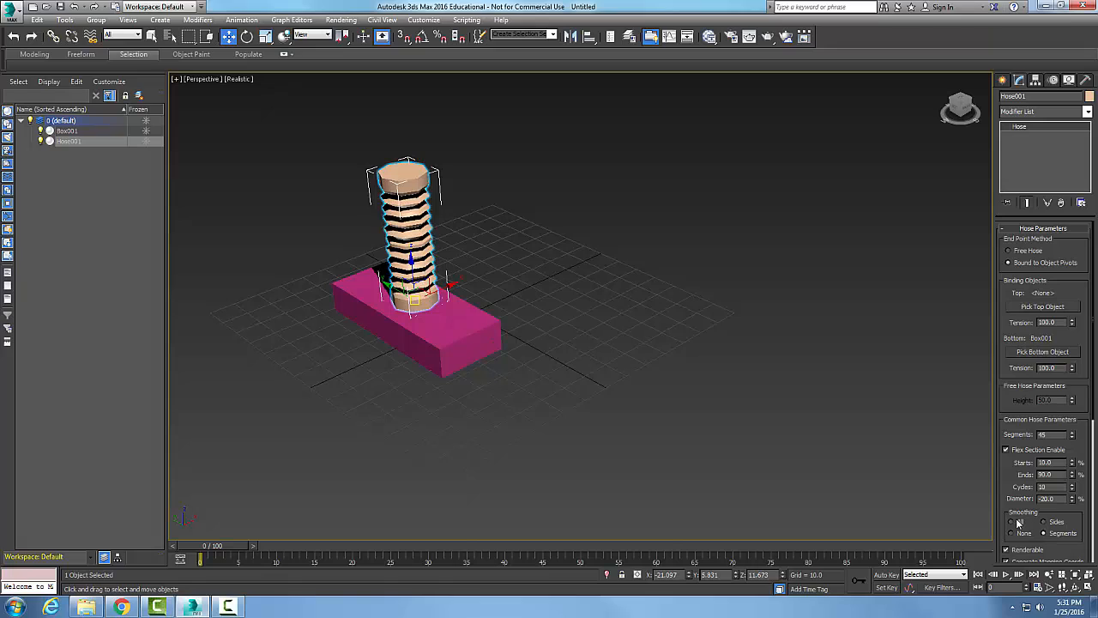
click(1012, 523)
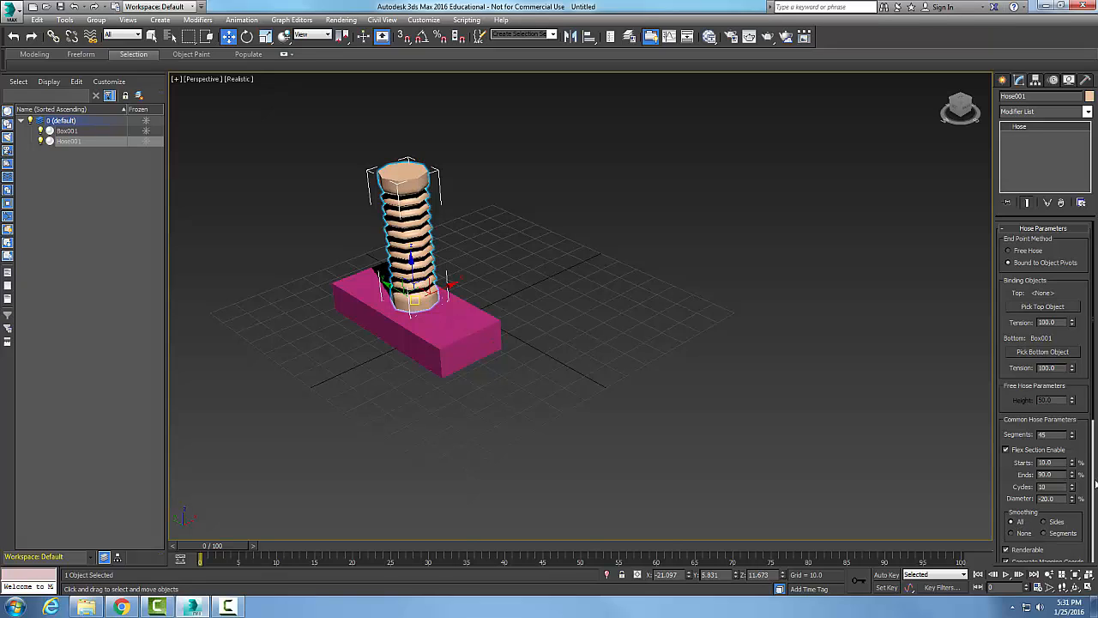
scroll(down, 3)
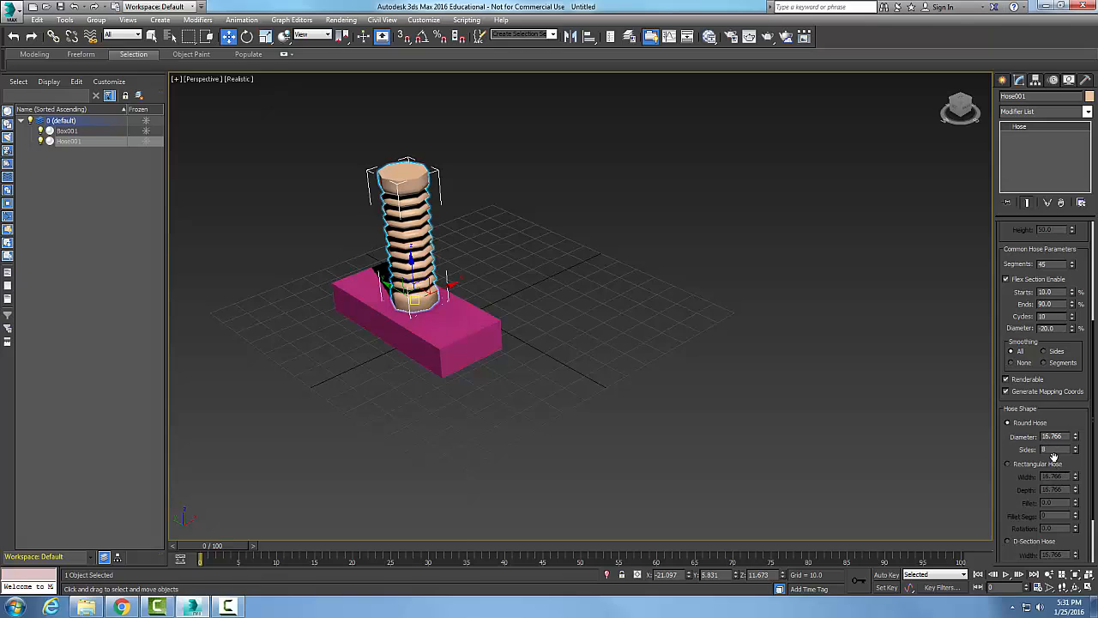
mouse_move(1053, 457)
text(15)
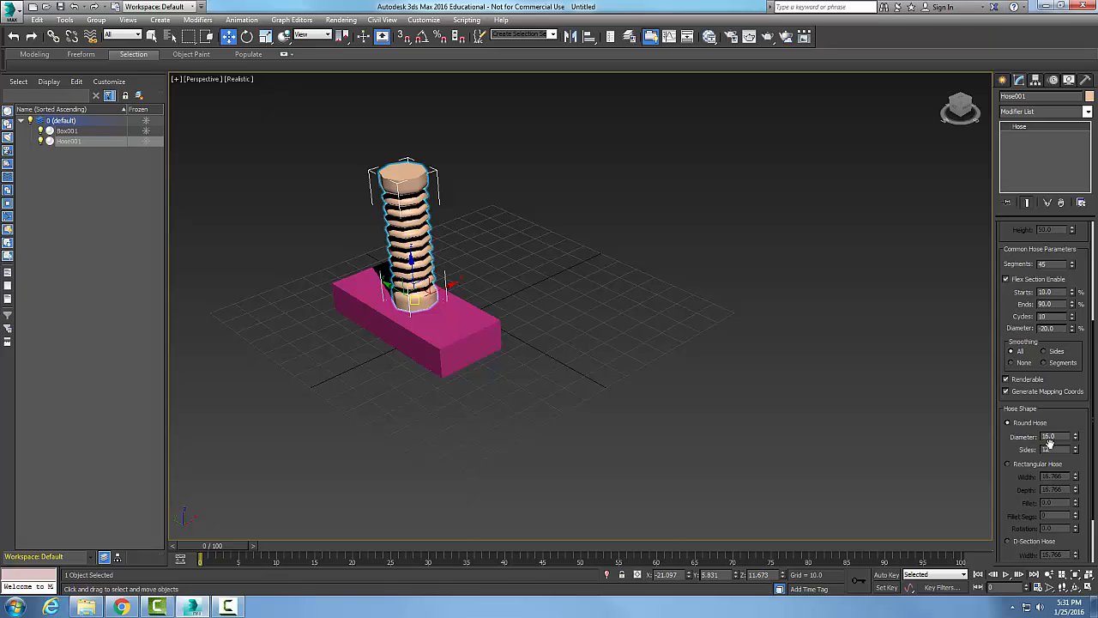
Give the round hose a 16.0 diameter and 12 sides
click(1072, 446)
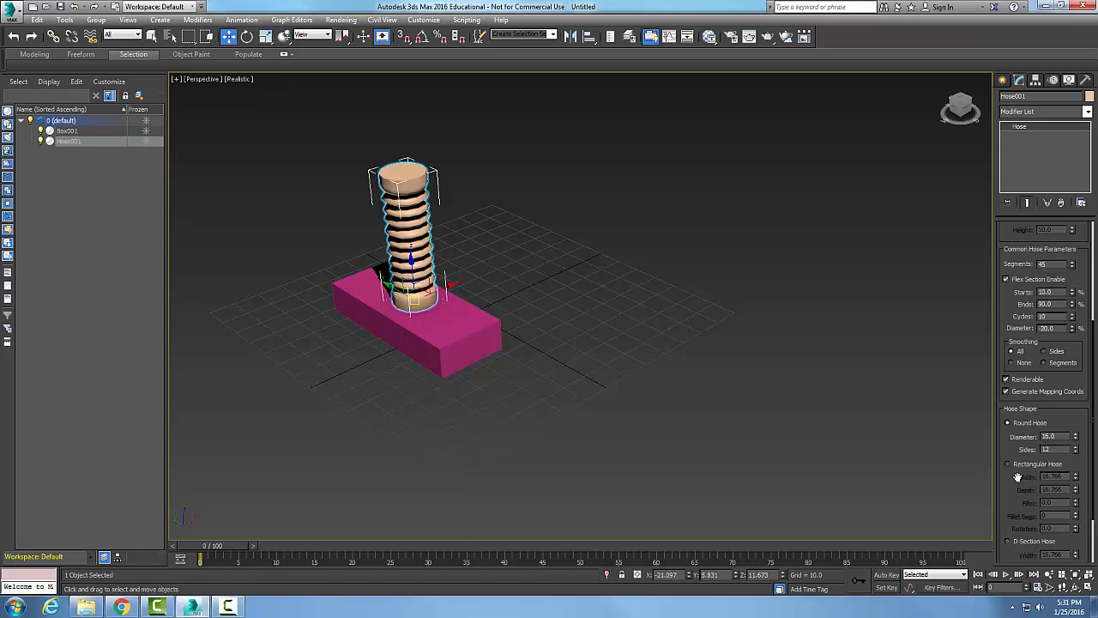
mouse_move(1058, 489)
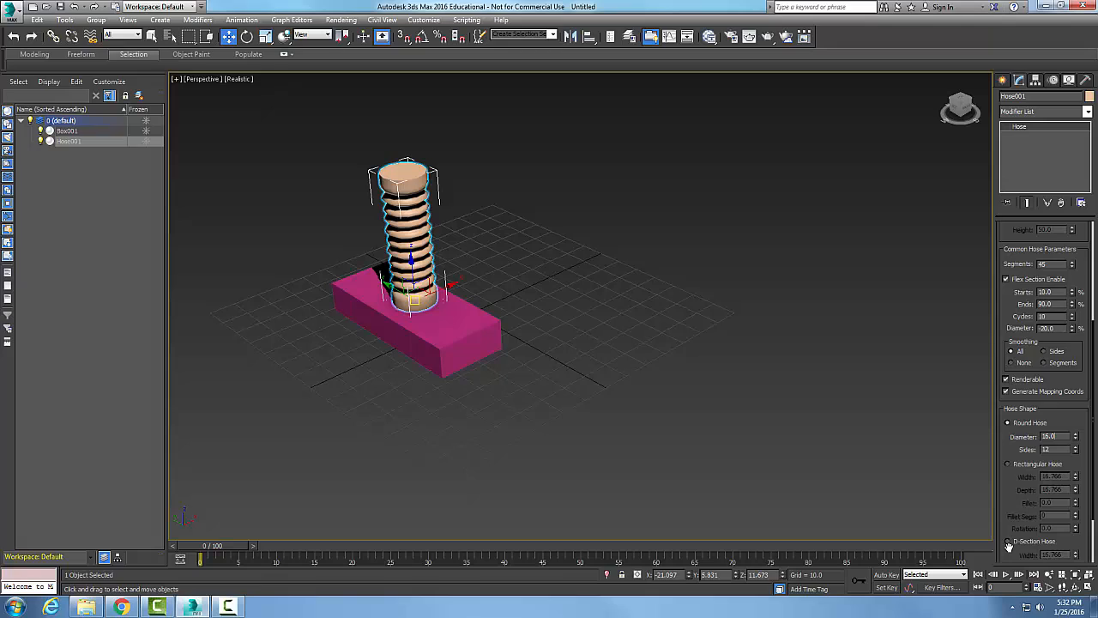
mouse_move(1009, 547)
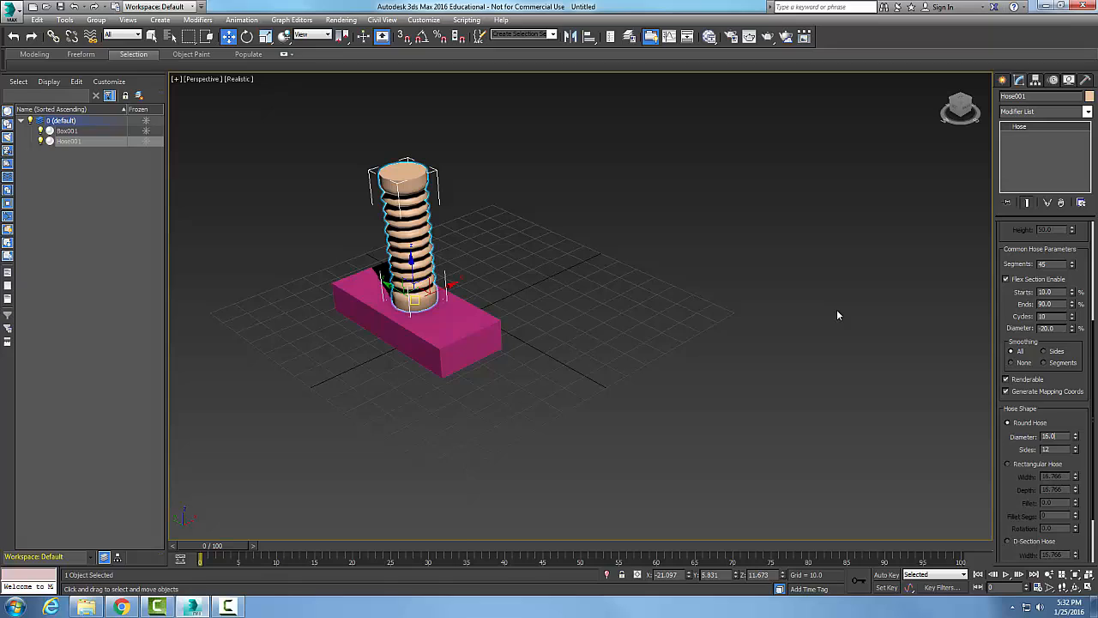
mouse_move(849, 328)
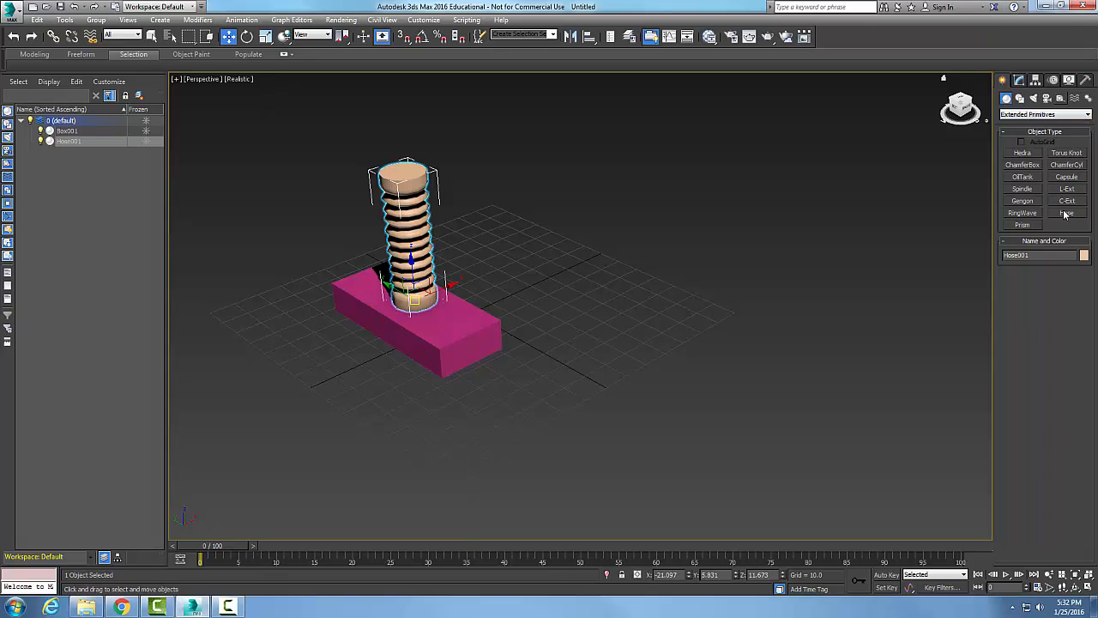
mouse_move(1064, 214)
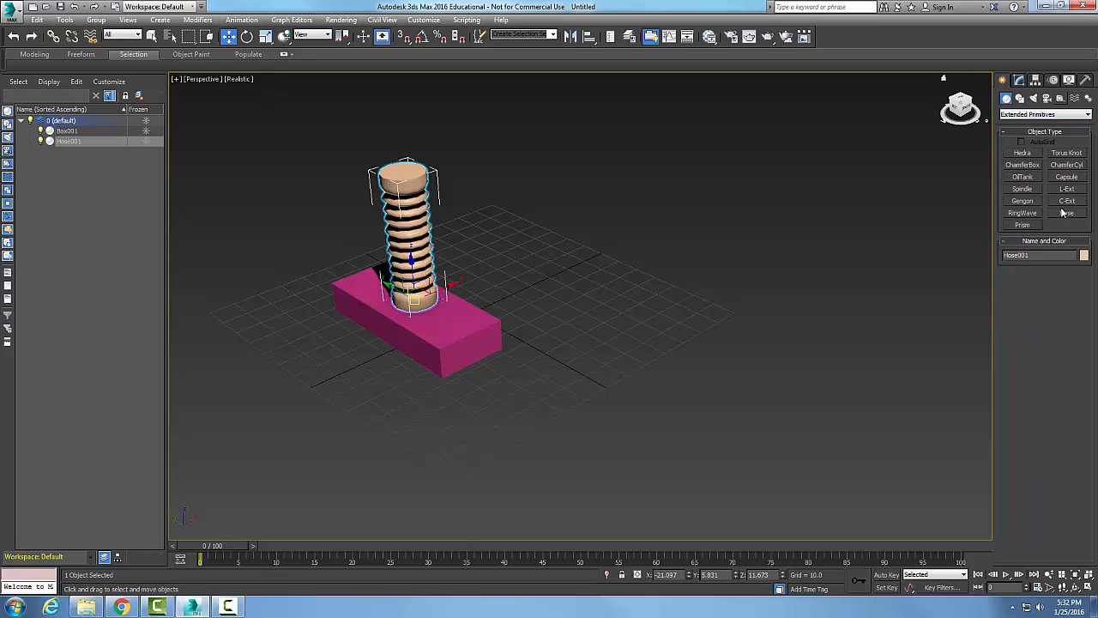